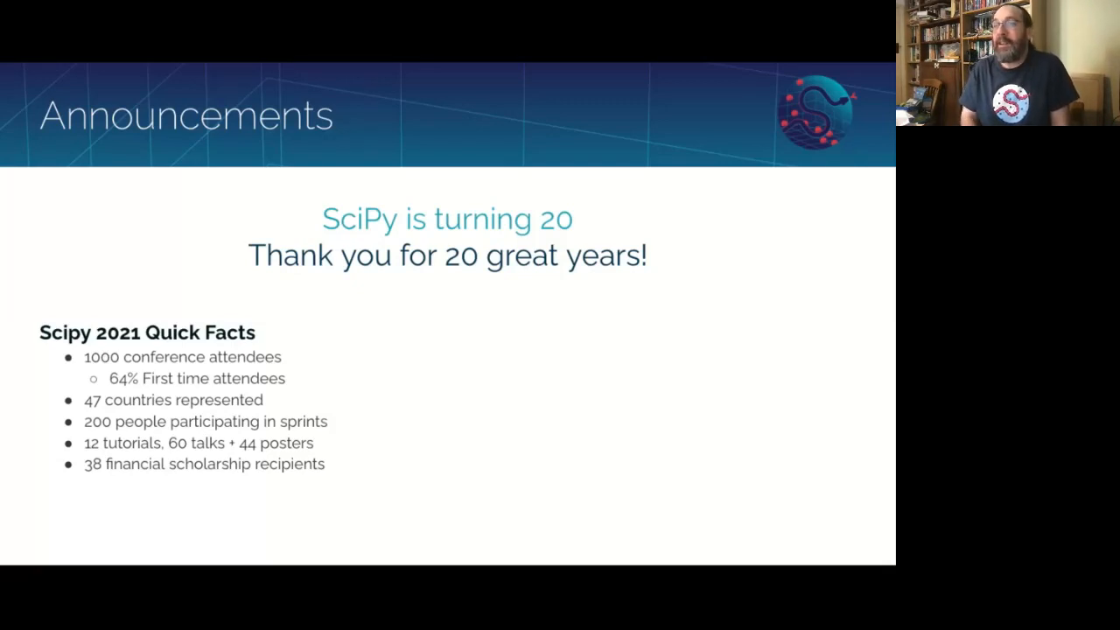
{"action": "mouse_move", "coordinate": [416, 276]}
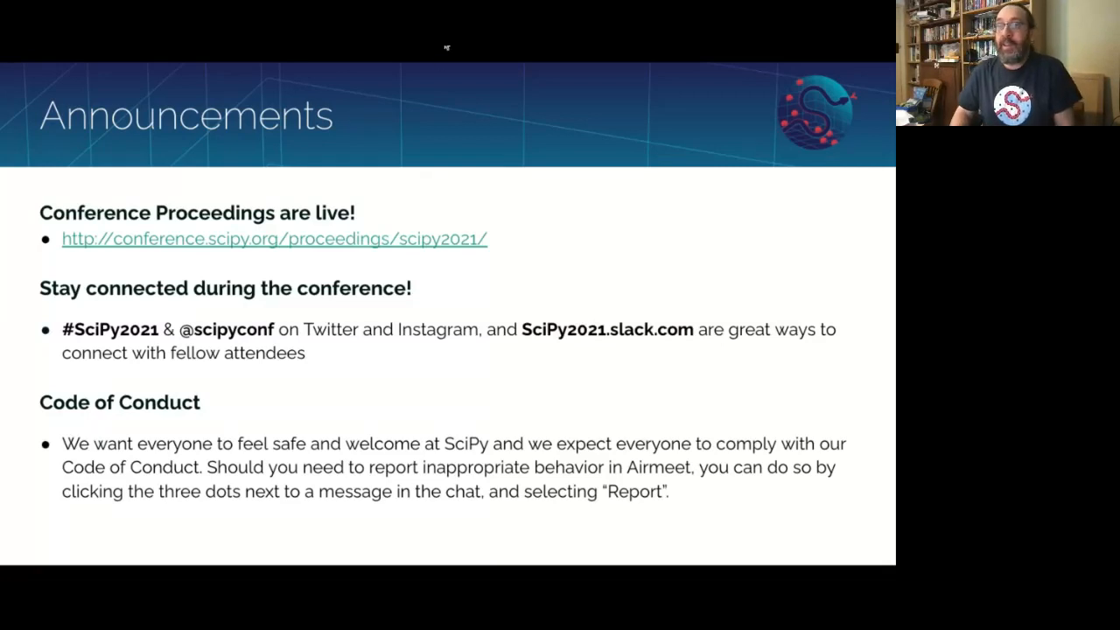
{"action": "mouse_move", "coordinate": [468, 203]}
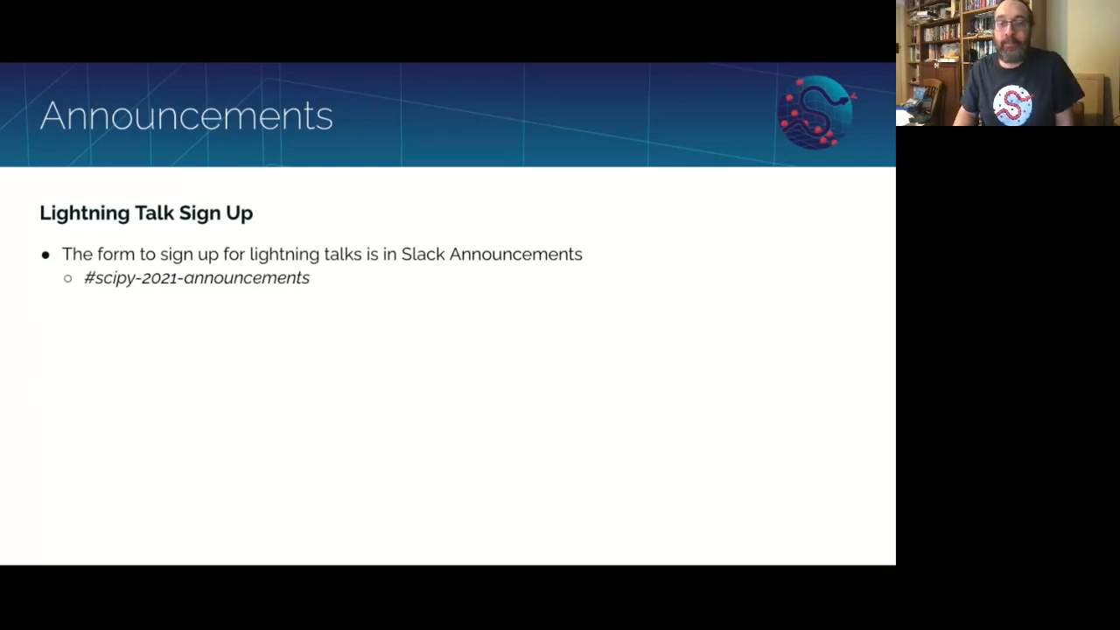
{"action": "mouse_move", "coordinate": [213, 394]}
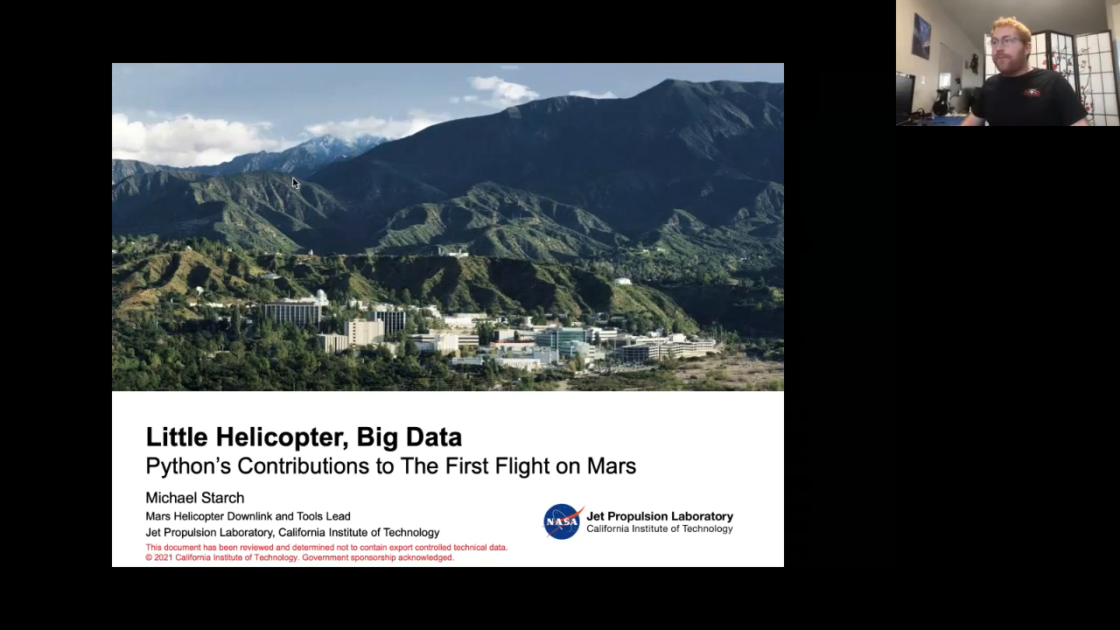
{"action": "mouse_move", "coordinate": [515, 399]}
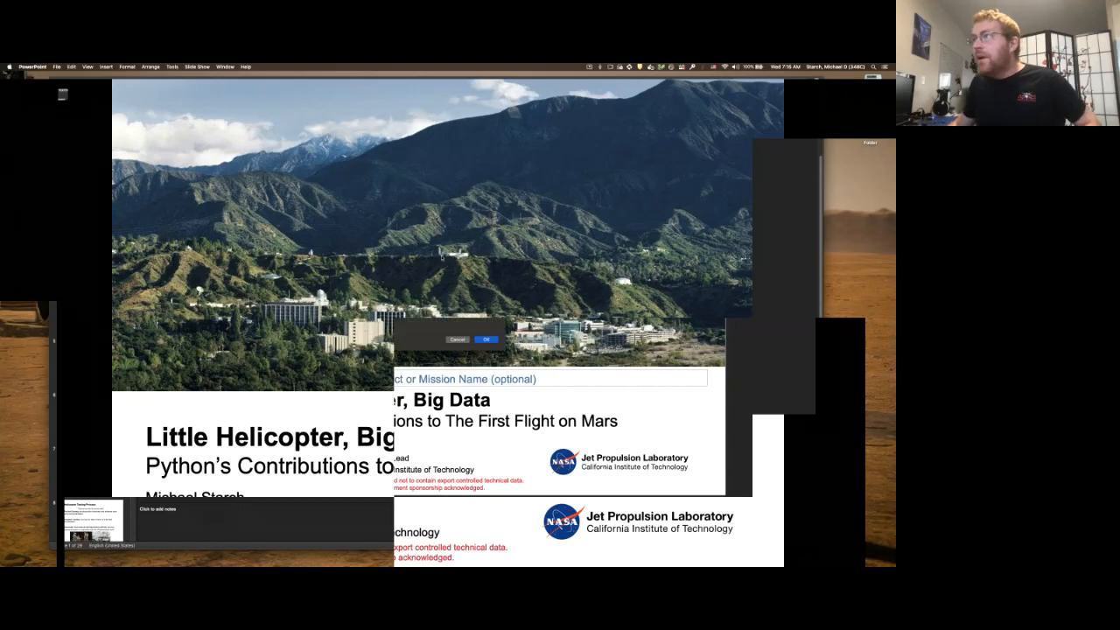
{"action": "mouse_move", "coordinate": [412, 170]}
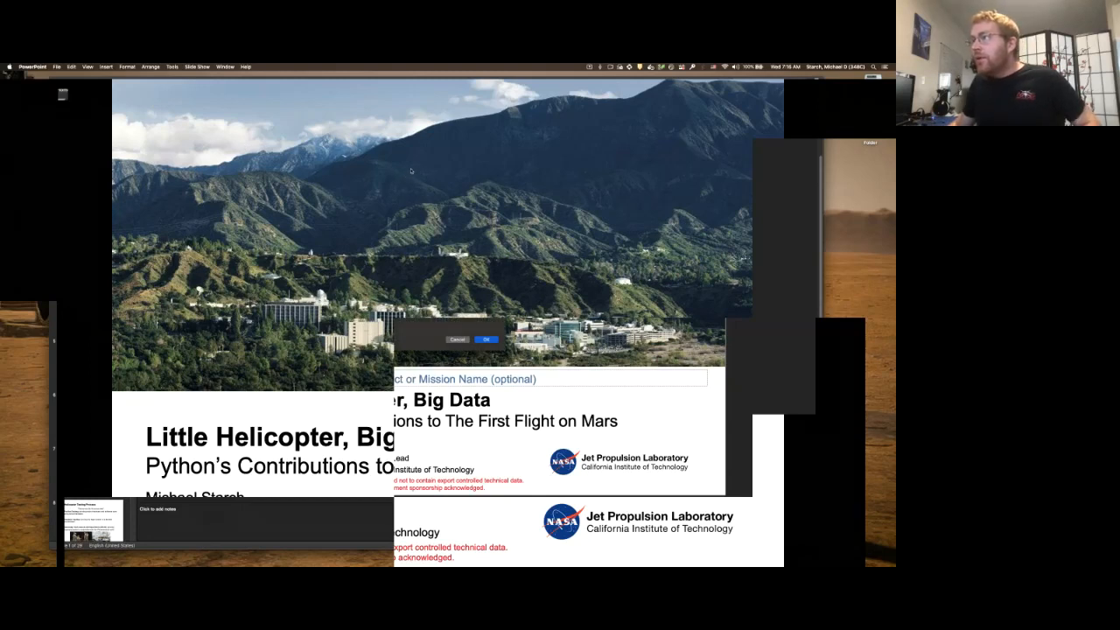
{"action": "left_click", "coordinate": [487, 340]}
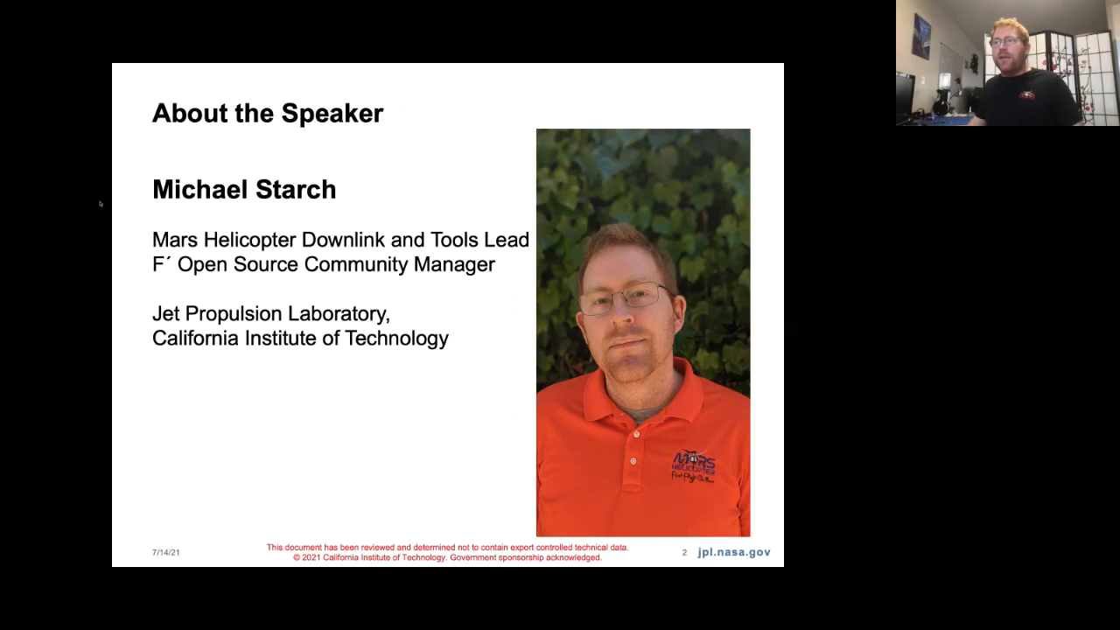
{"action": "mouse_move", "coordinate": [124, 365]}
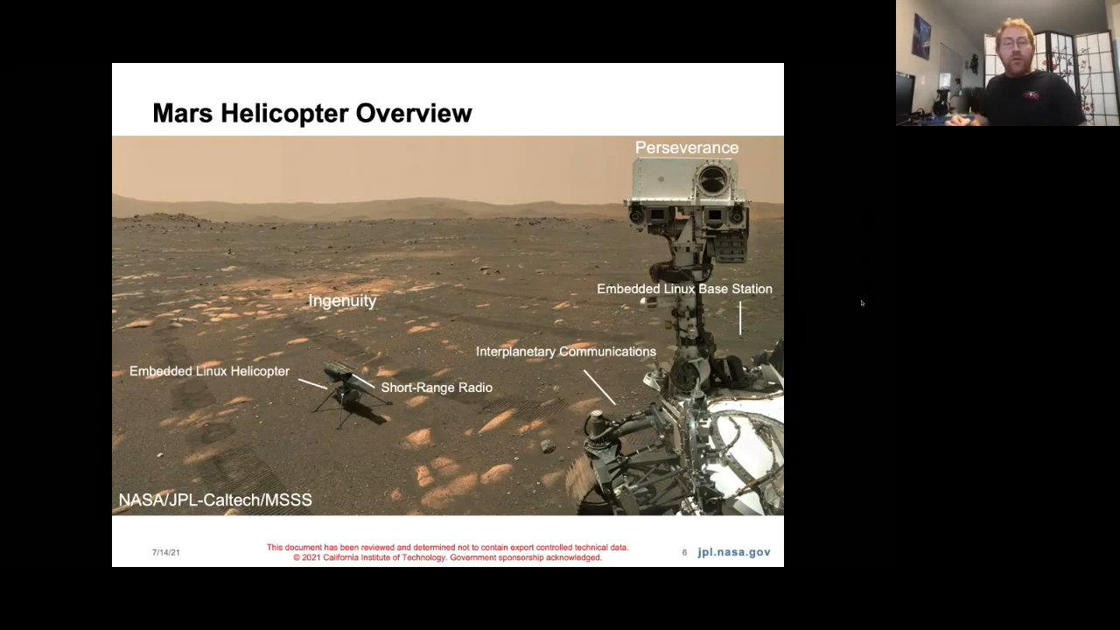
{"action": "mouse_move", "coordinate": [816, 296]}
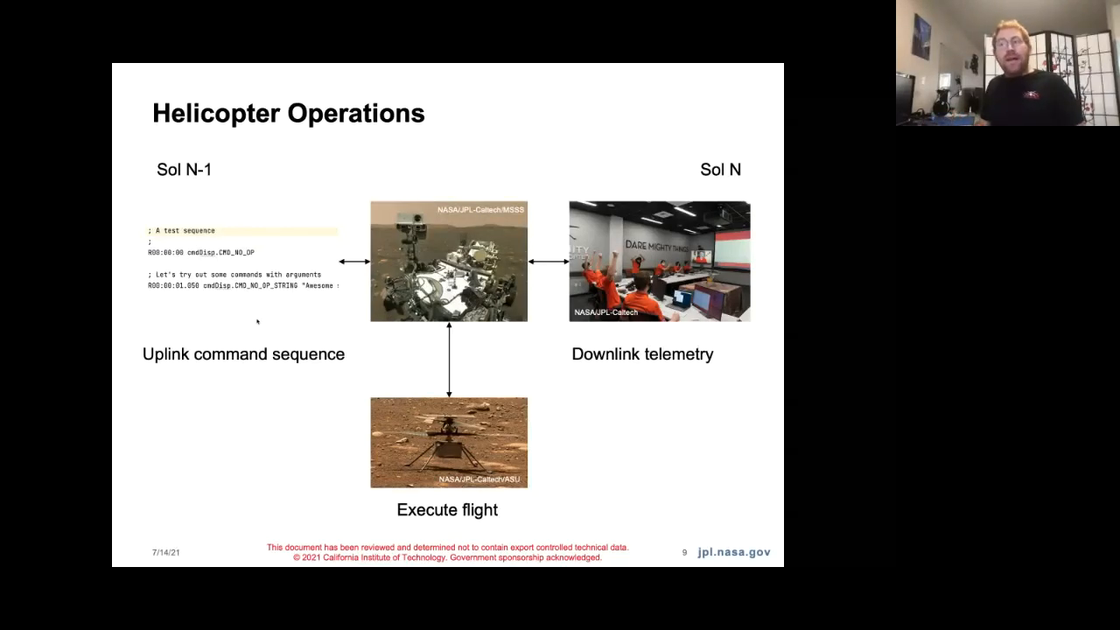
{"action": "mouse_move", "coordinate": [234, 187]}
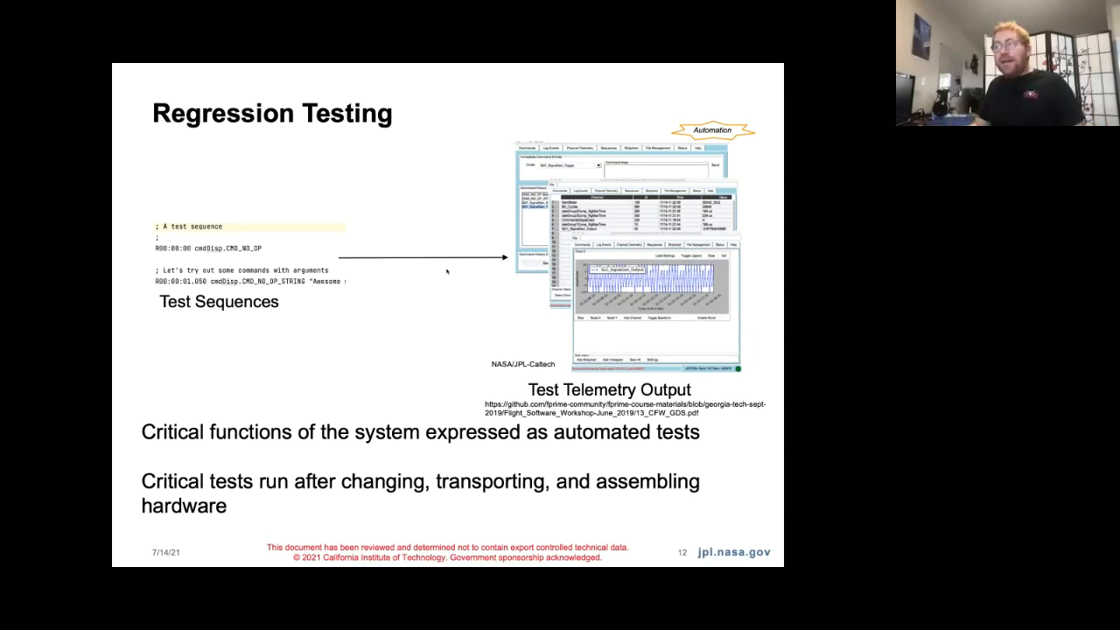
{"action": "mouse_move", "coordinate": [286, 235]}
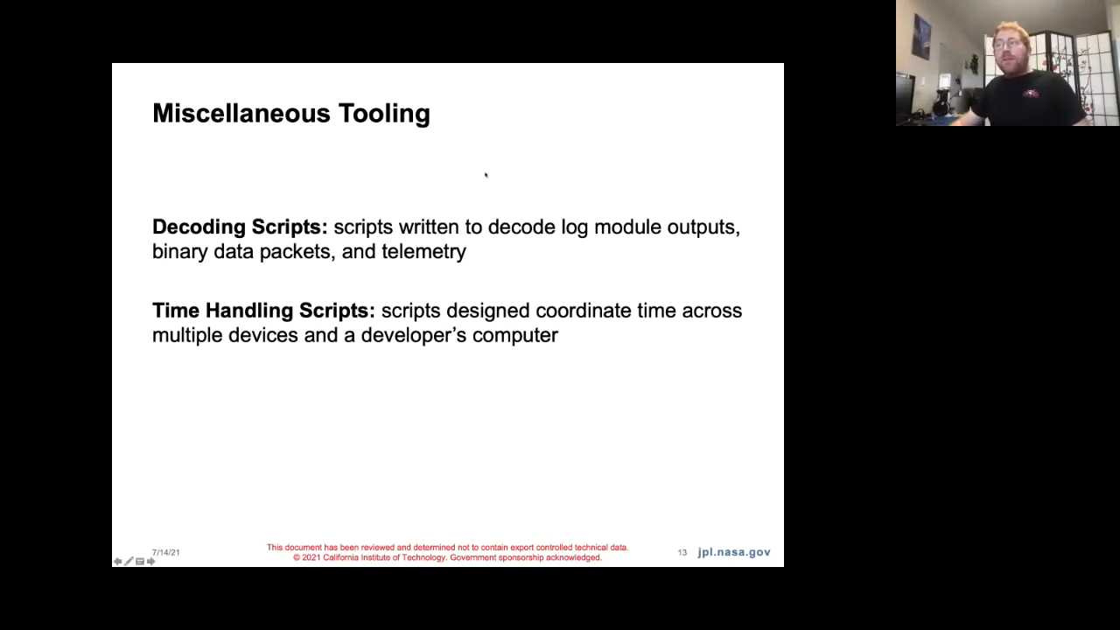
{"action": "mouse_move", "coordinate": [232, 175]}
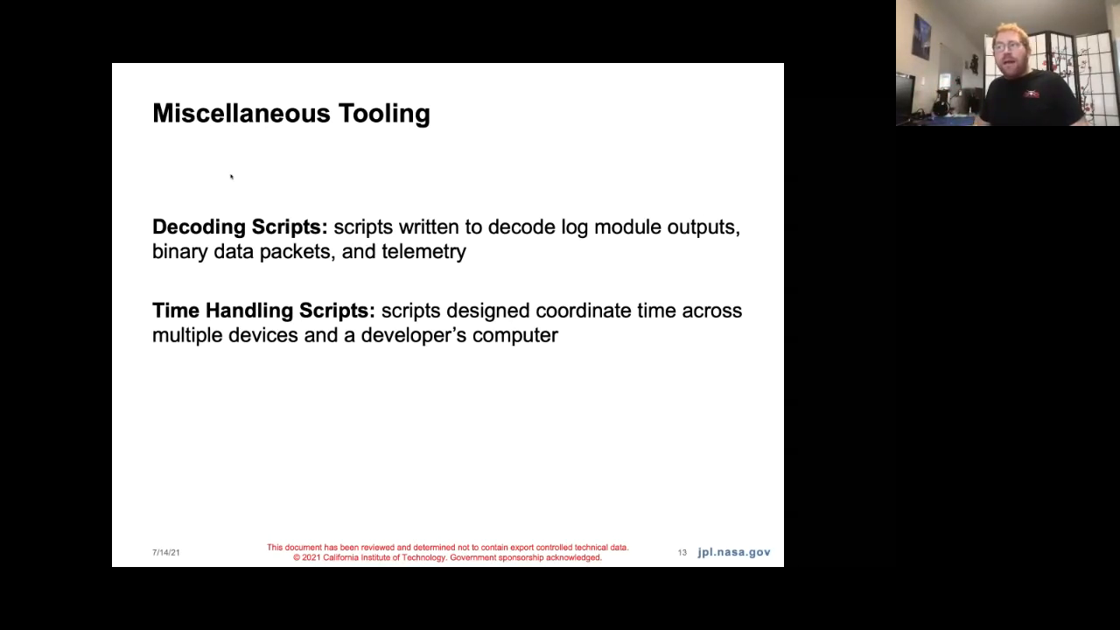
{"action": "mouse_move", "coordinate": [241, 174]}
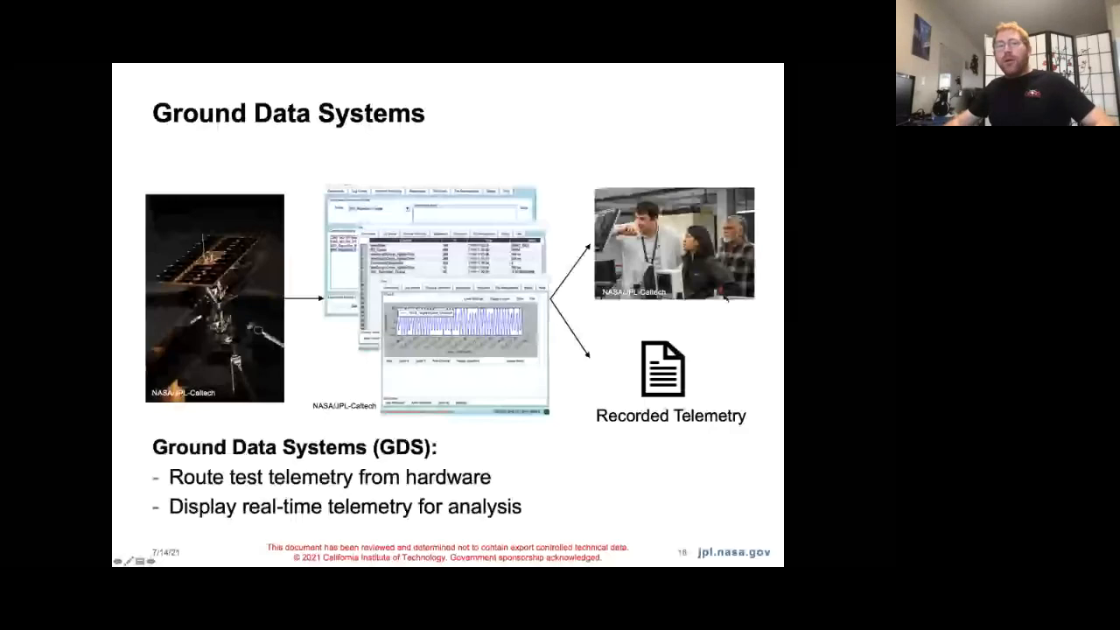
{"action": "mouse_move", "coordinate": [759, 395]}
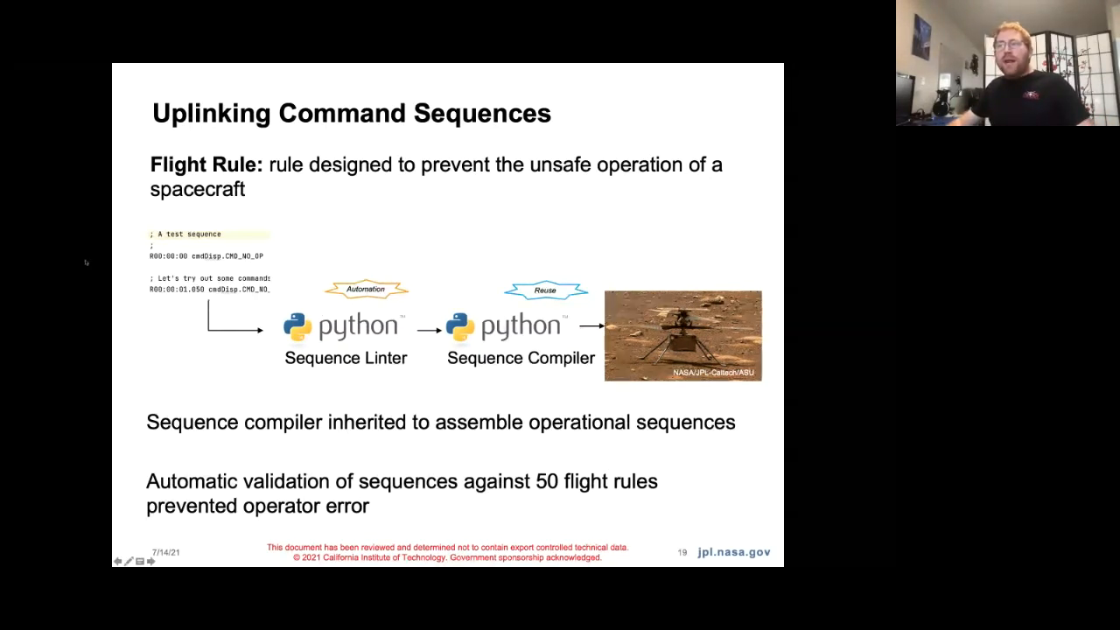
{"action": "mouse_move", "coordinate": [306, 238]}
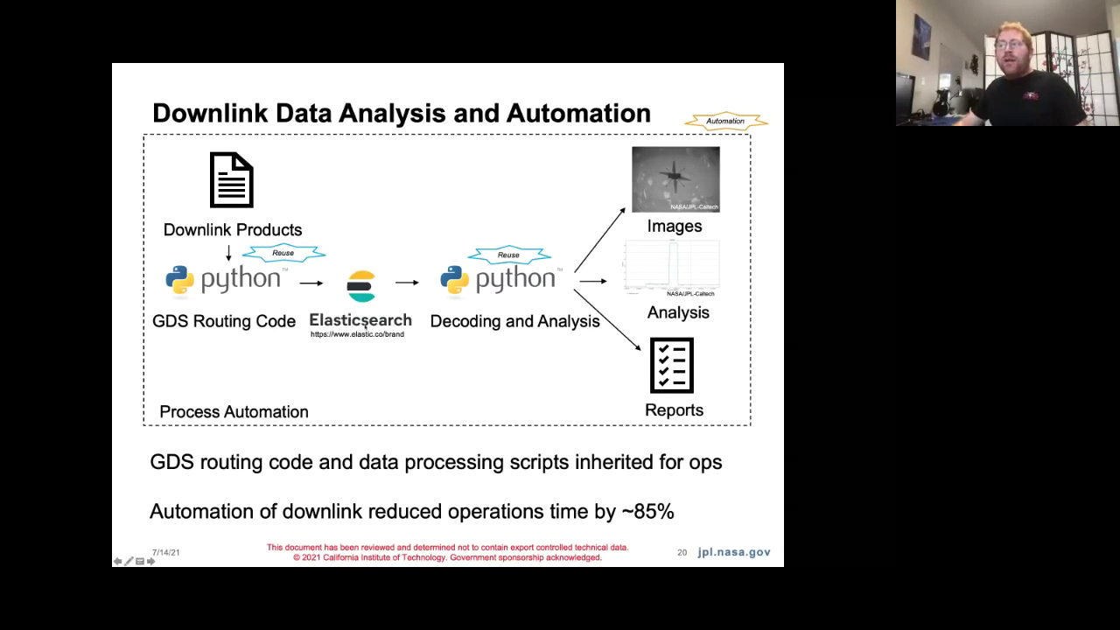
{"action": "mouse_move", "coordinate": [332, 356]}
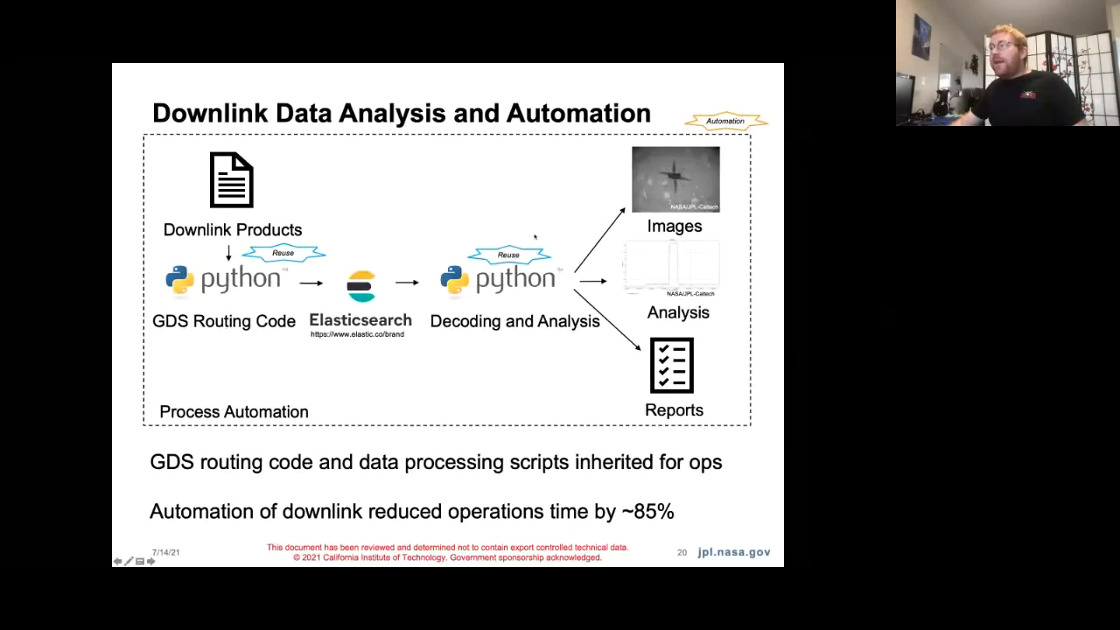
{"action": "mouse_move", "coordinate": [707, 266]}
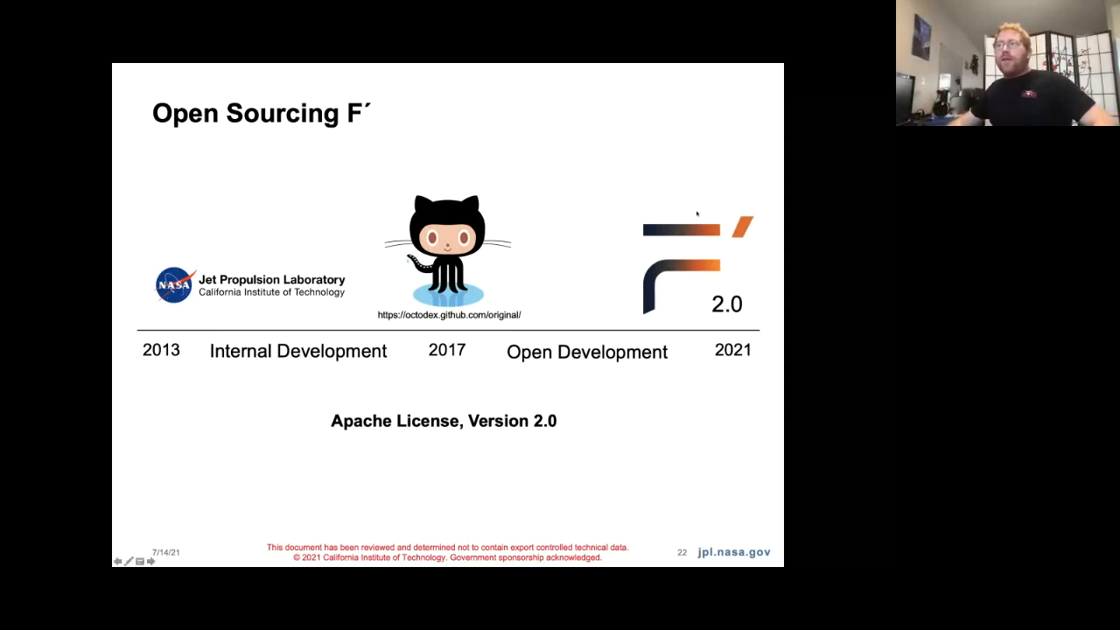
{"action": "mouse_move", "coordinate": [841, 264]}
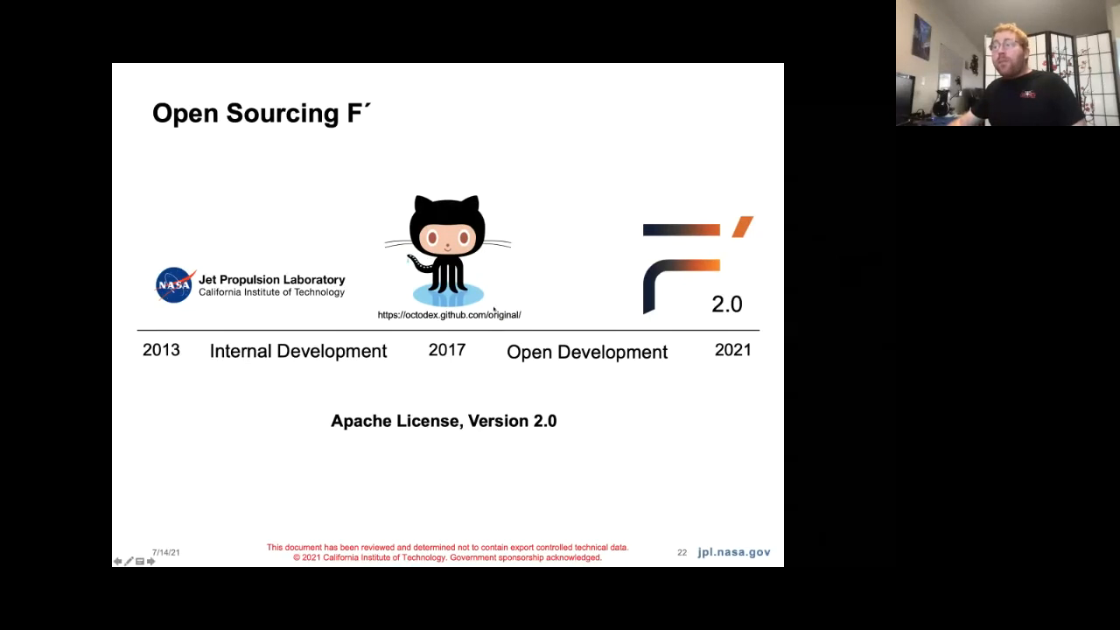
{"action": "mouse_move", "coordinate": [406, 368]}
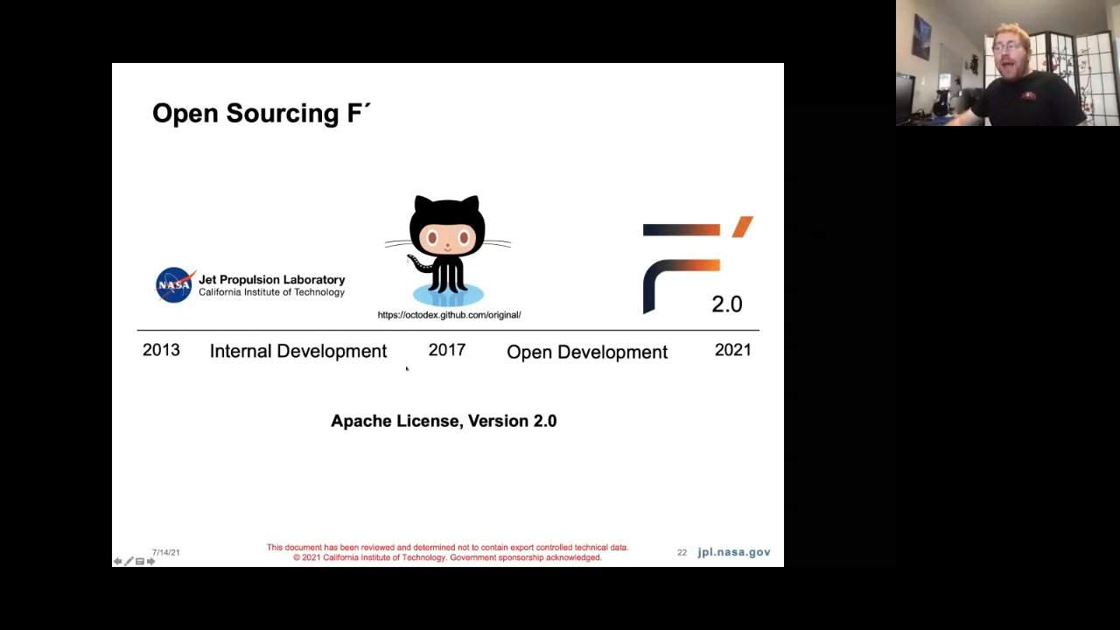
{"action": "mouse_move", "coordinate": [672, 358]}
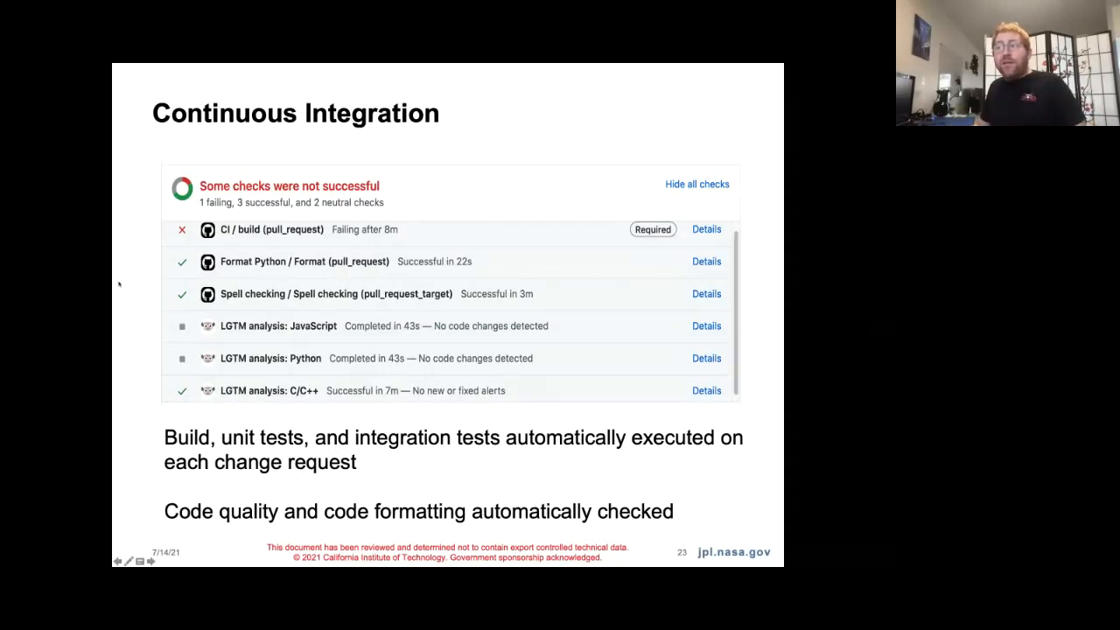
{"action": "mouse_move", "coordinate": [402, 66]}
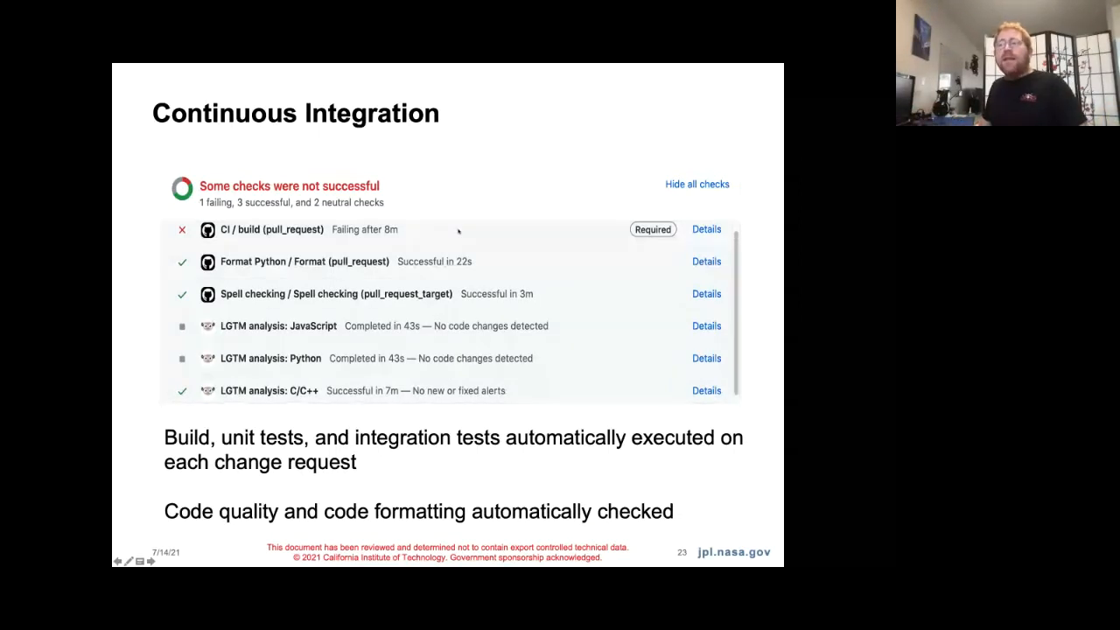
{"action": "mouse_move", "coordinate": [424, 271]}
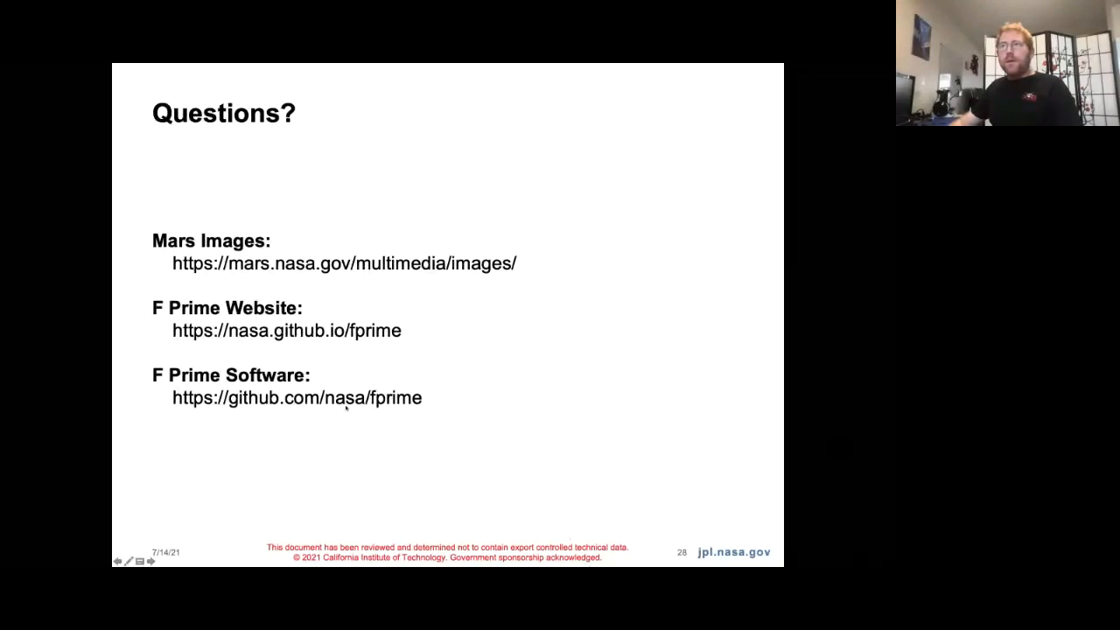
{"action": "mouse_move", "coordinate": [265, 147]}
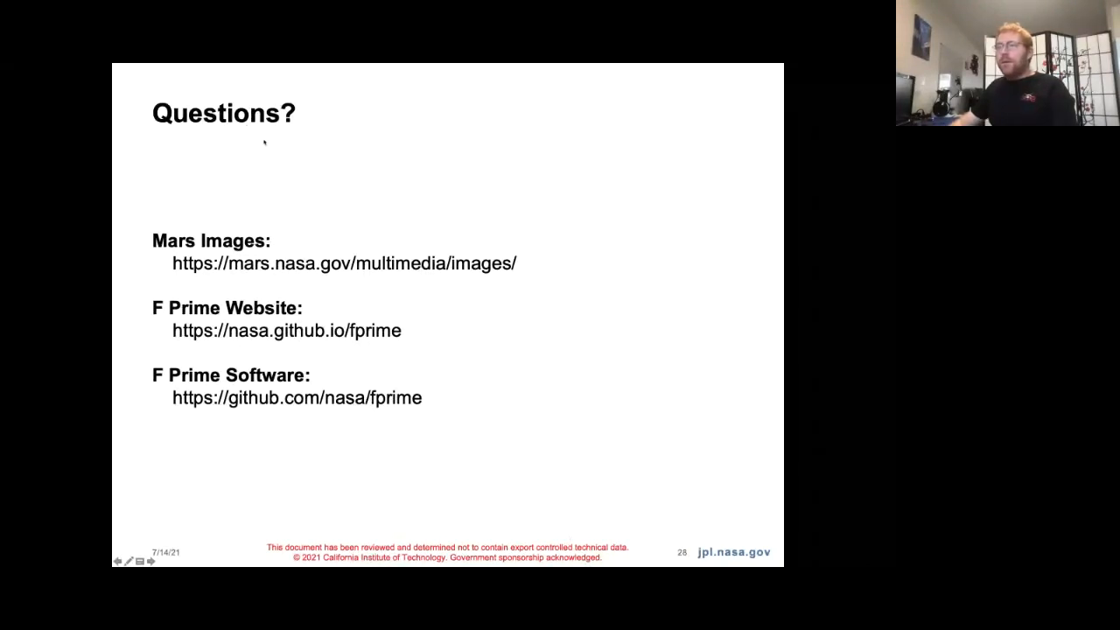